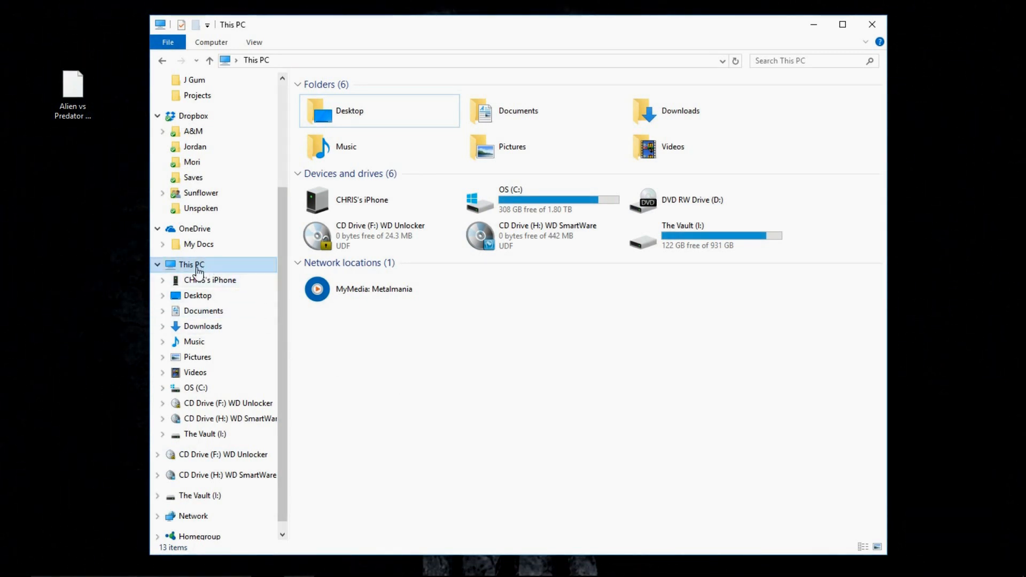
Navigate to the \\RETROPIE network share via the address bar history.
click(723, 60)
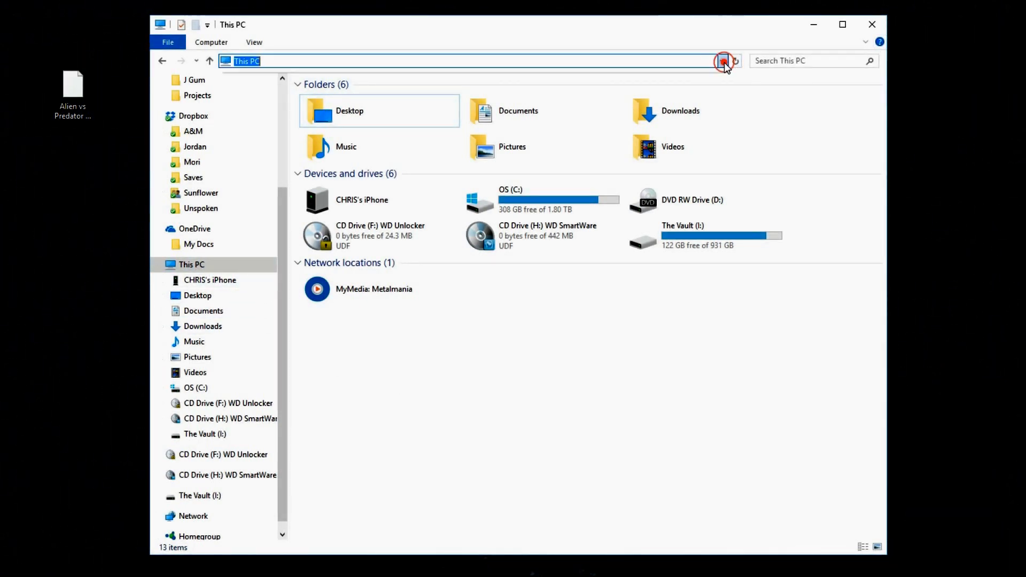
click(722, 61)
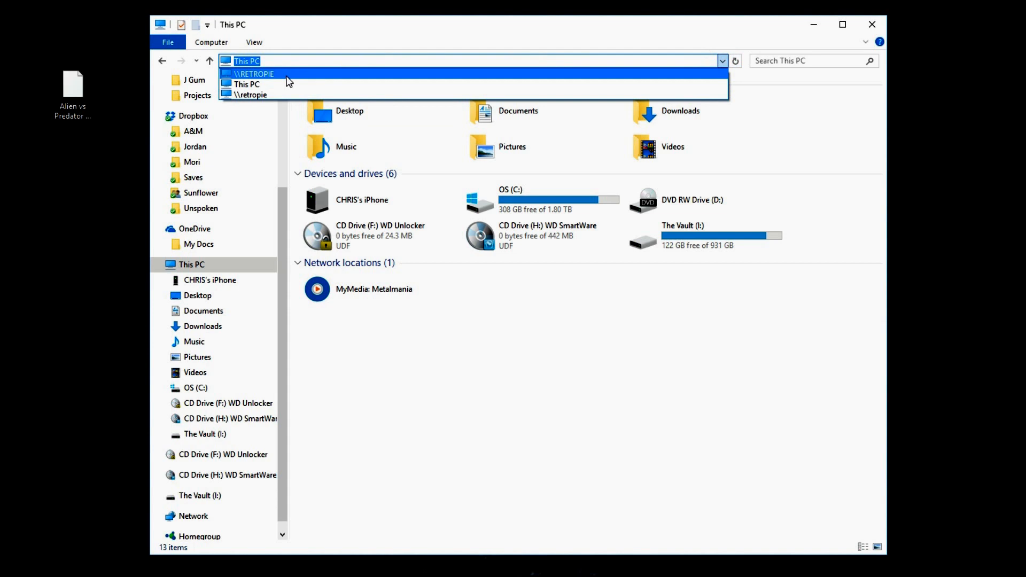
click(254, 73)
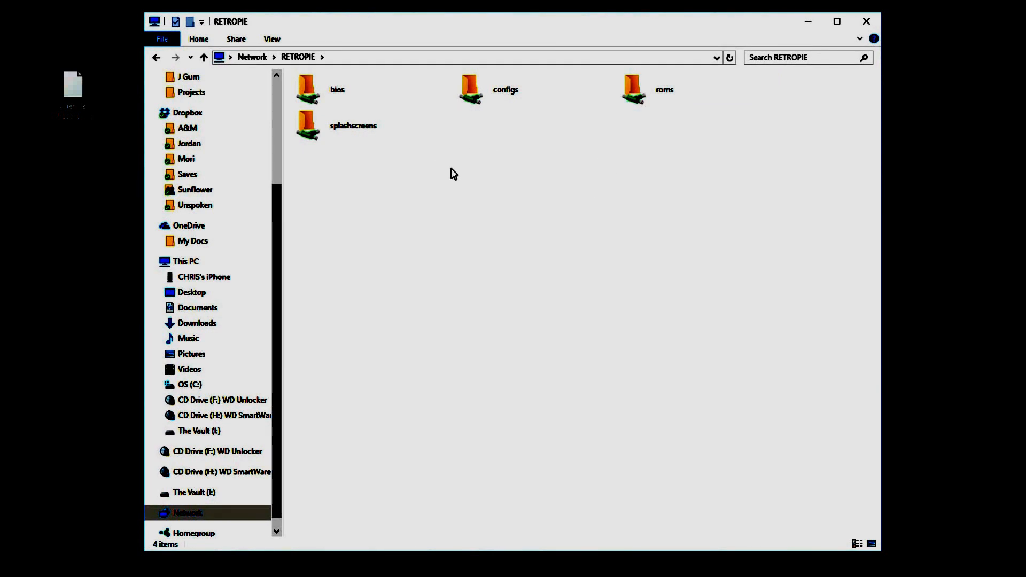
Drag the Alien vs Predator .gb ROM from the desktop into roms/gb, then open gb.
click(633, 89)
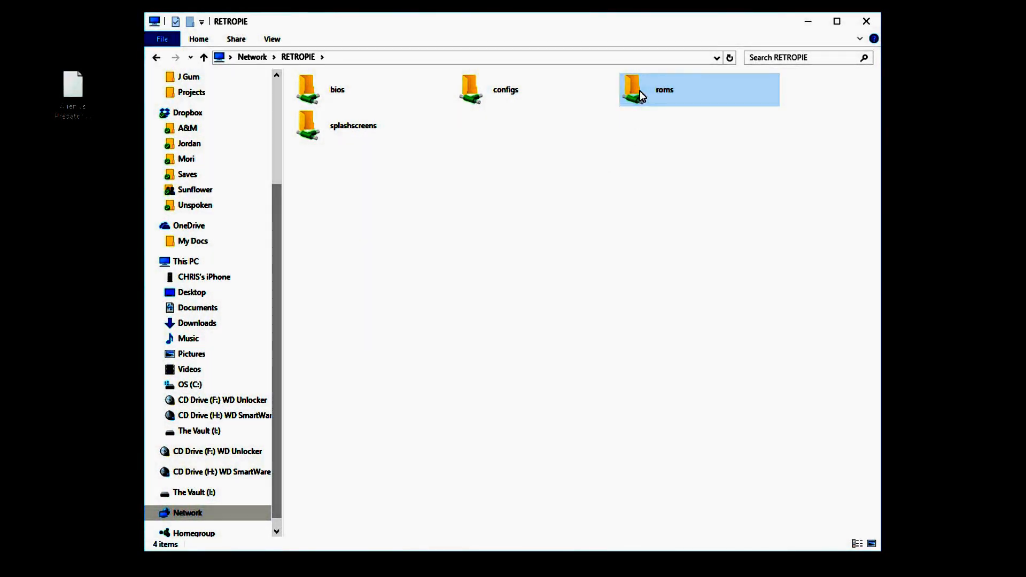
double_click(663, 90)
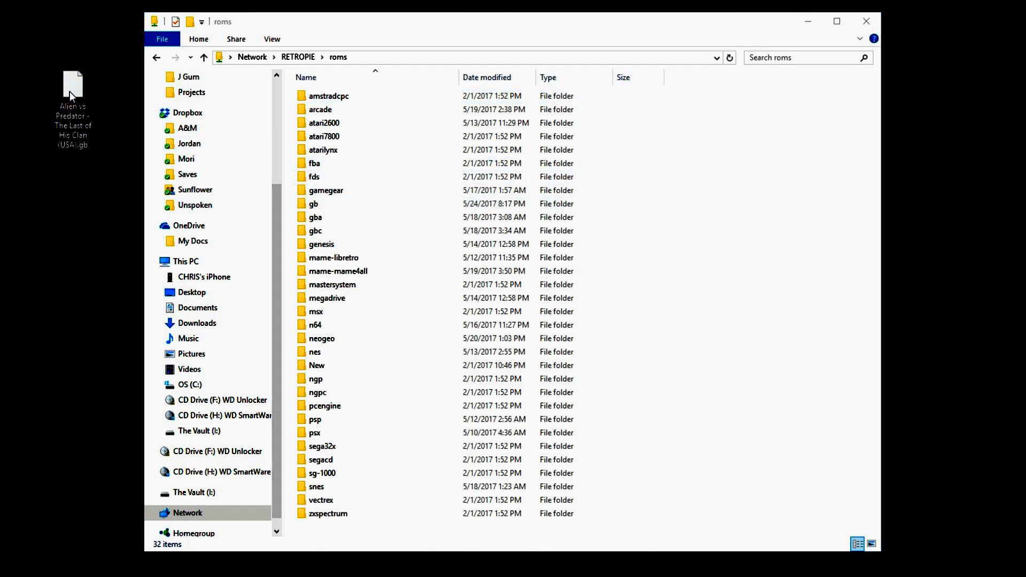
drag(73, 85, 314, 203)
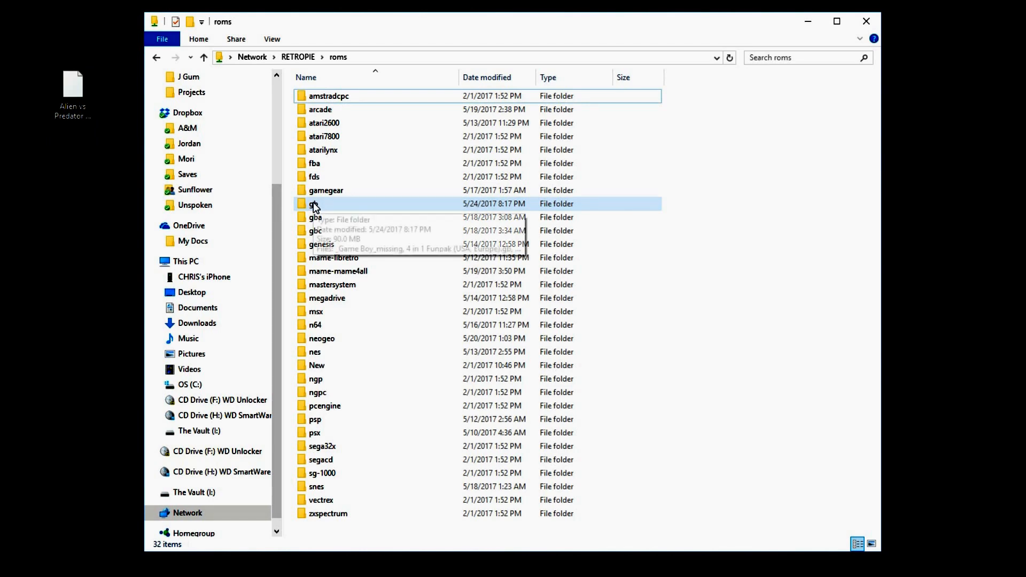
click(315, 204)
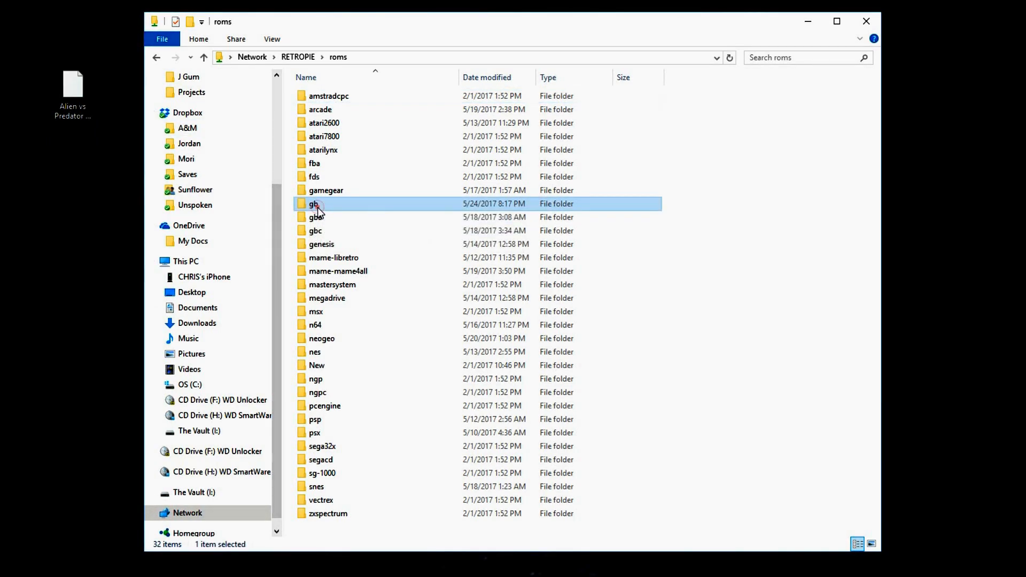
double_click(315, 203)
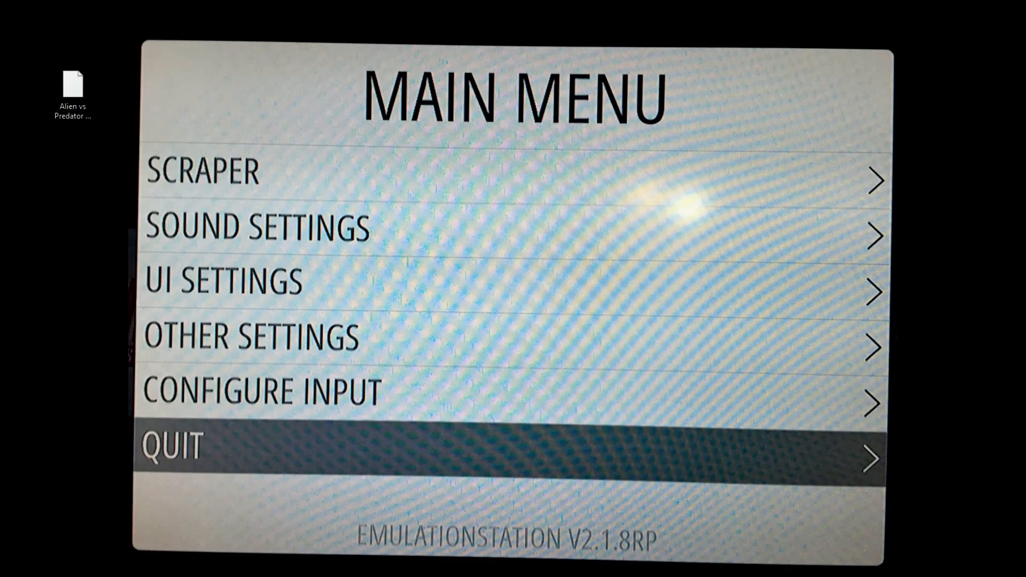
Choose Quit > Restart EmulationStation and answer Yes to 'Really Restart?'.
click(173, 447)
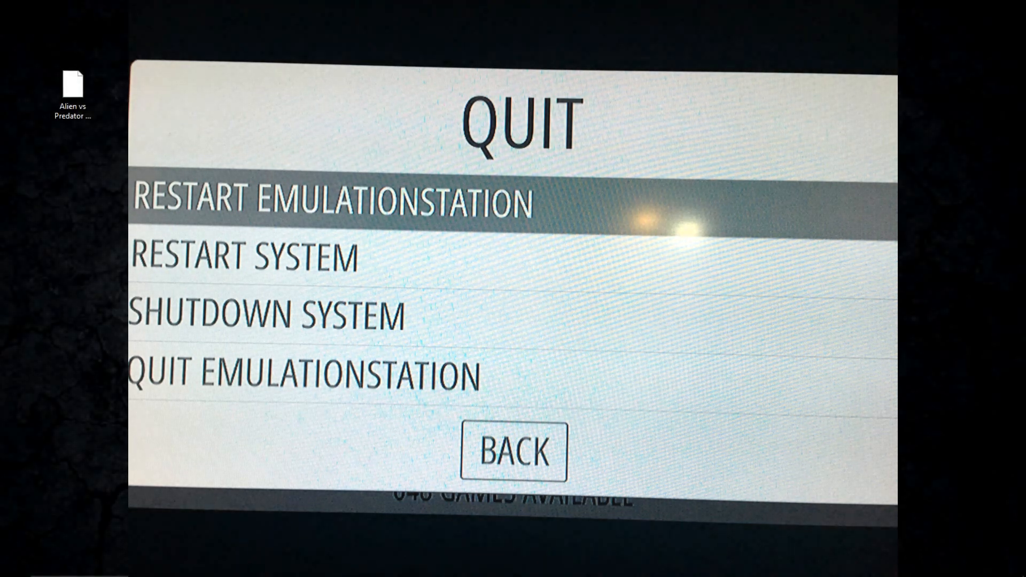
click(326, 201)
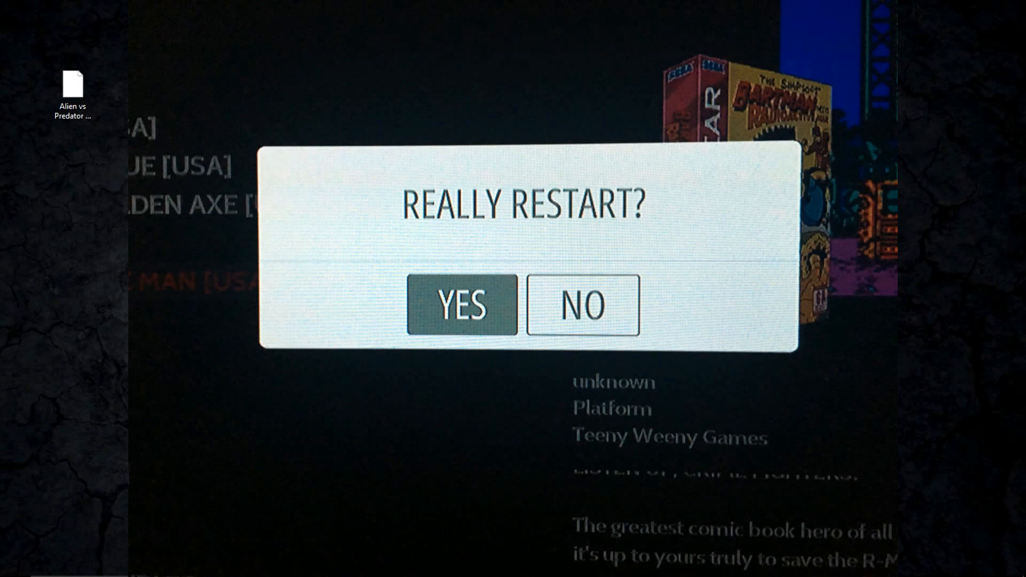
click(461, 305)
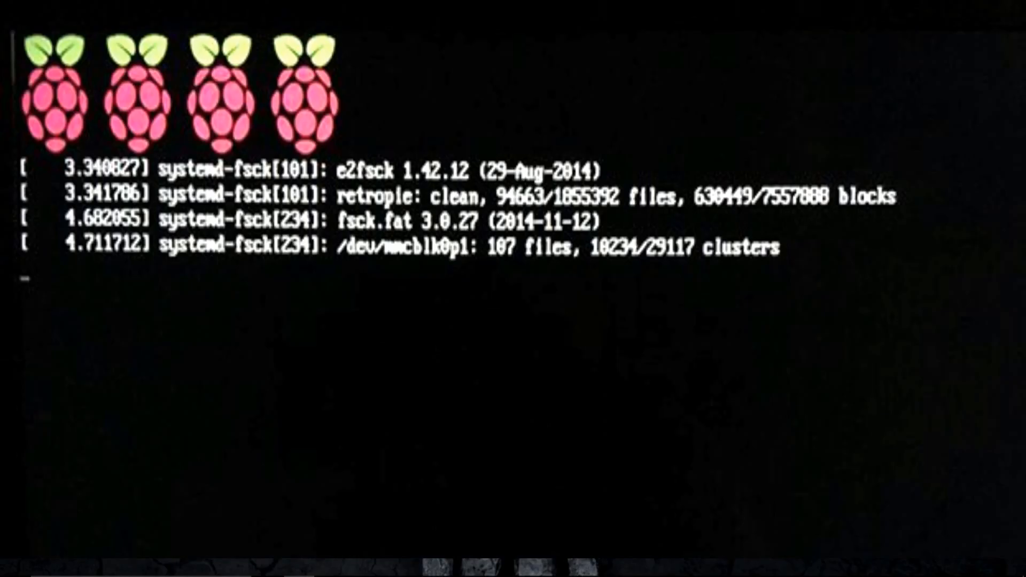